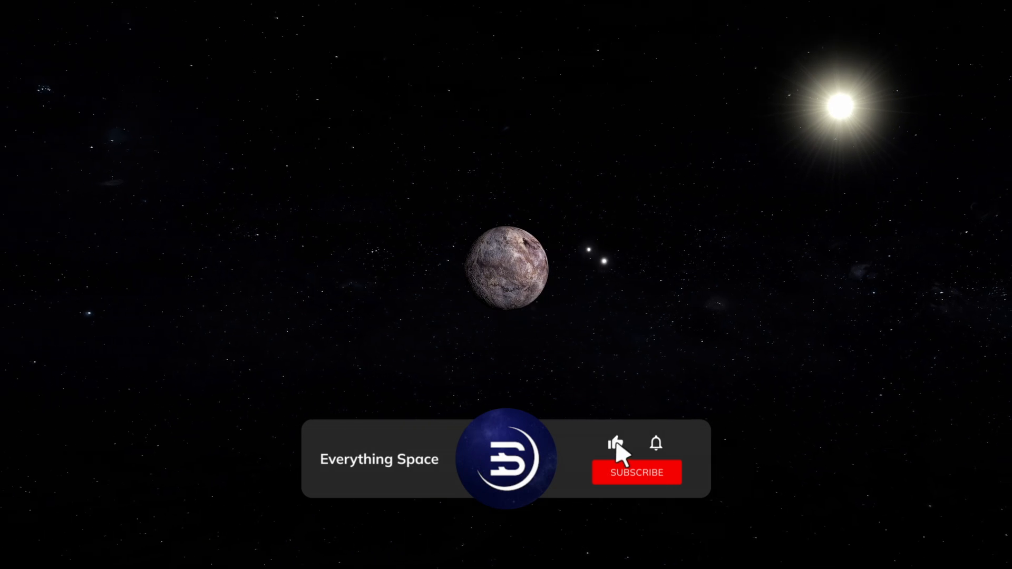
pyautogui.click(636, 472)
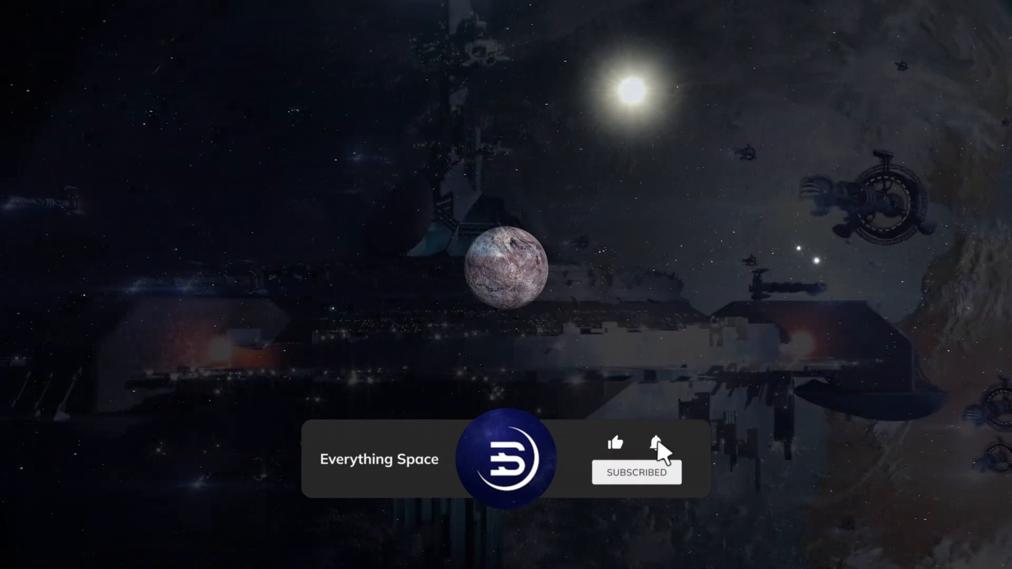